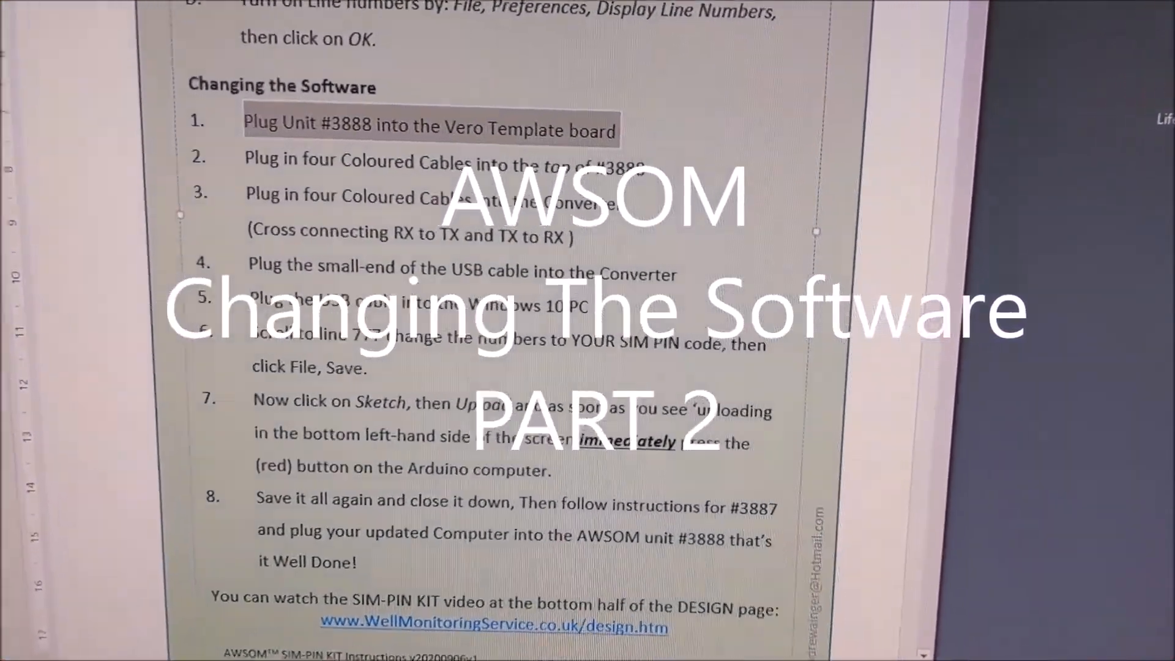
Select COM8 as the serial port under Tools > Port and confirm it shows Port: "COM8".
scroll("up", 3)
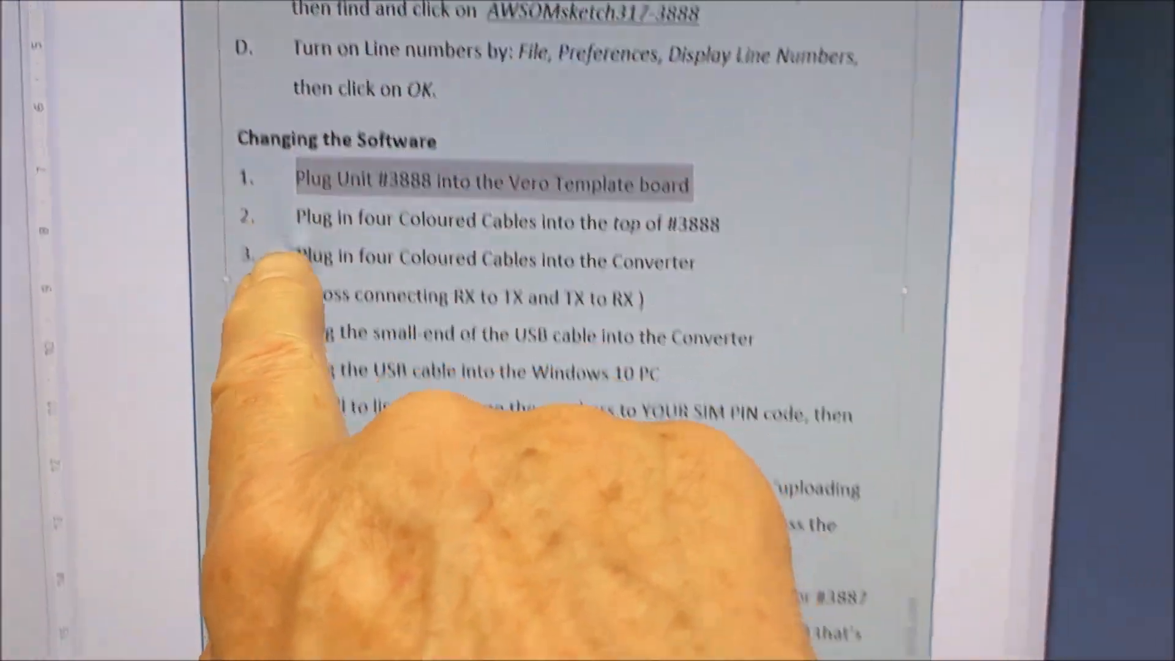
scroll("down", 3)
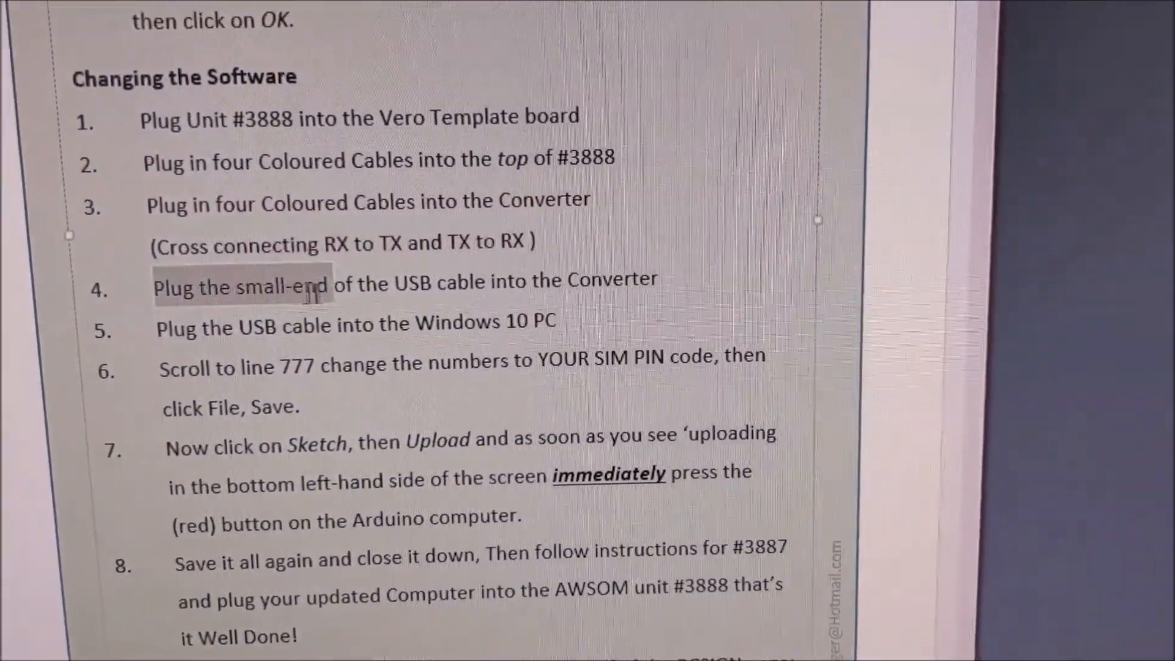
scroll("down", 3)
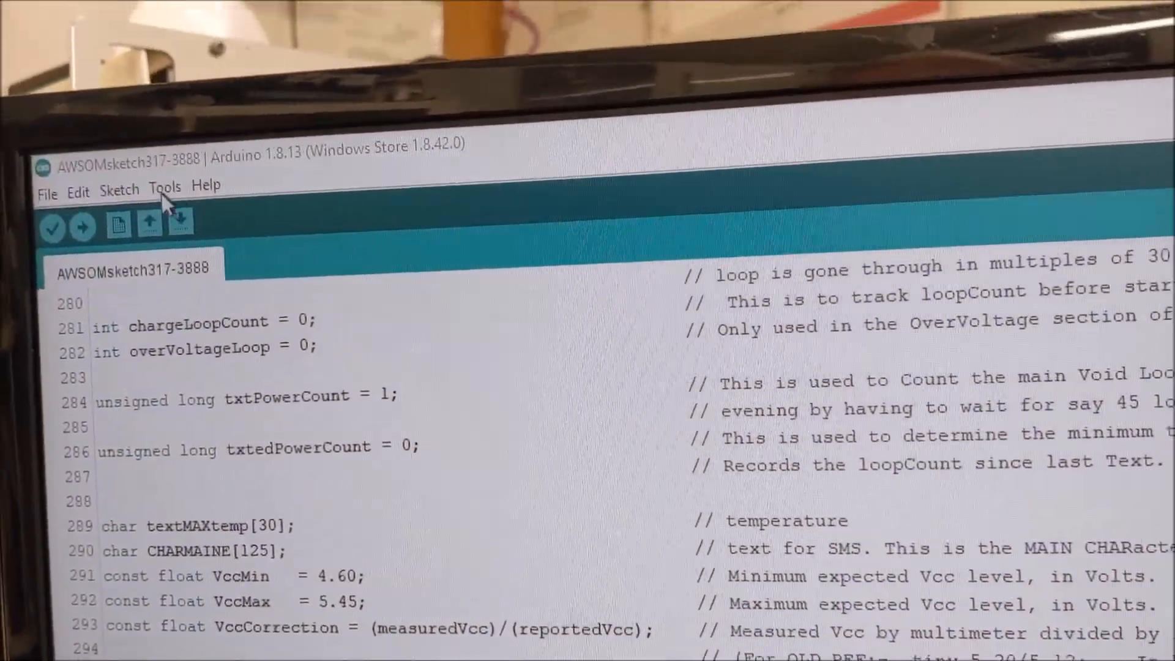
left_click(164, 186)
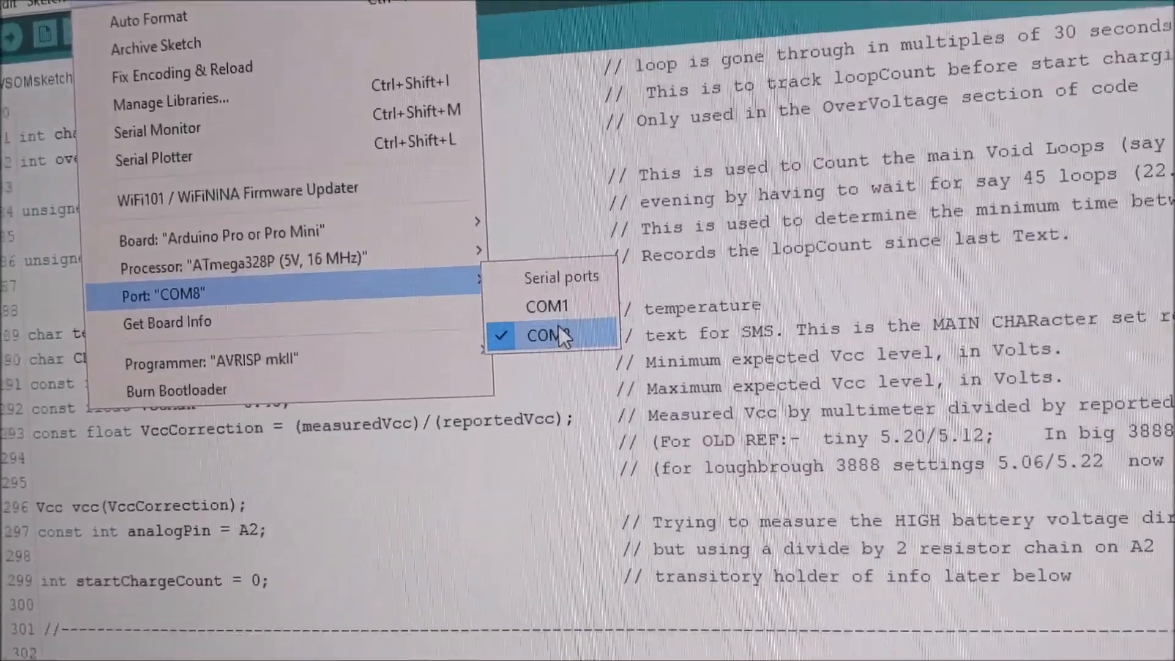
left_click(548, 334)
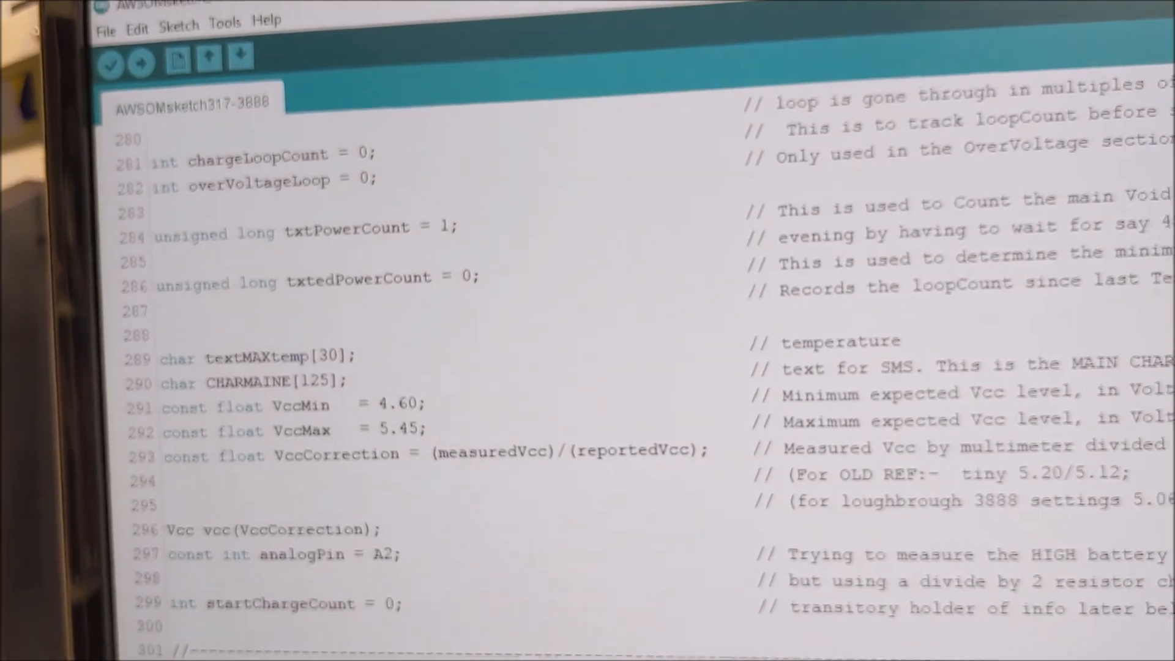
left_click(224, 20)
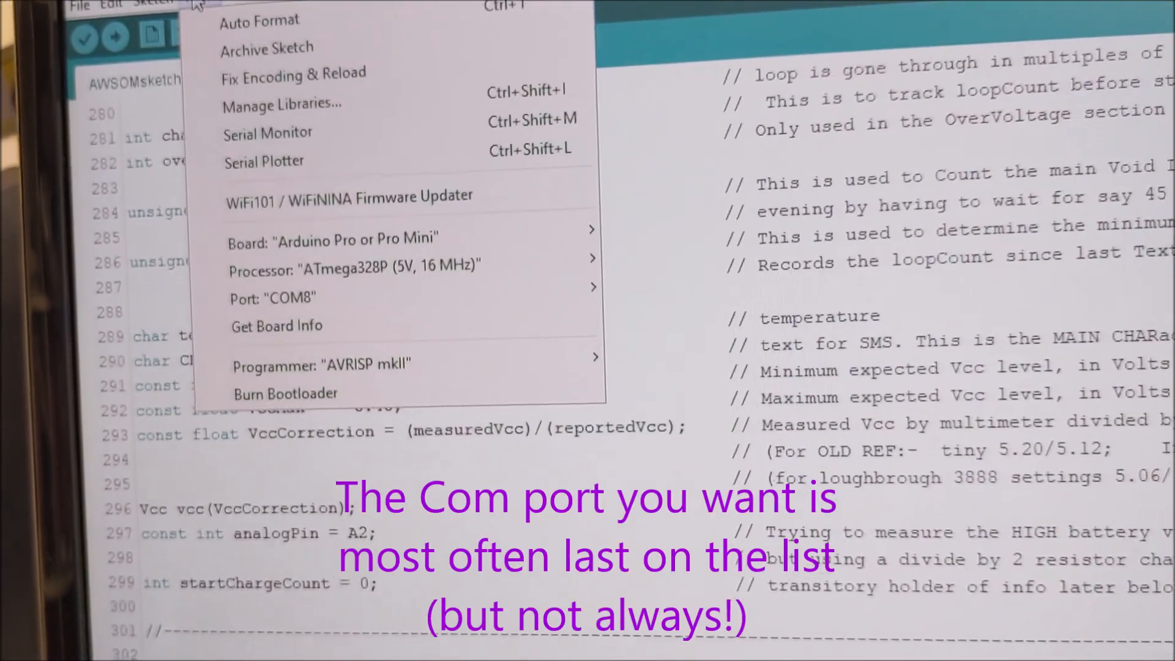
mouse_move(305, 270)
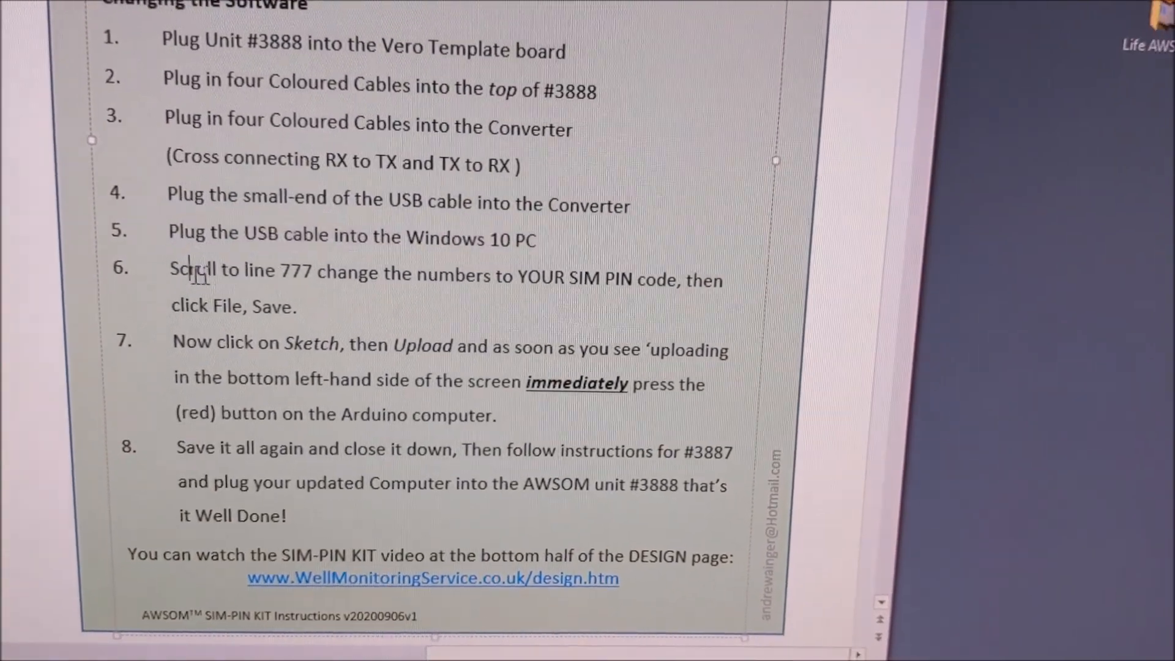
left_click_drag(185, 292, 679, 291)
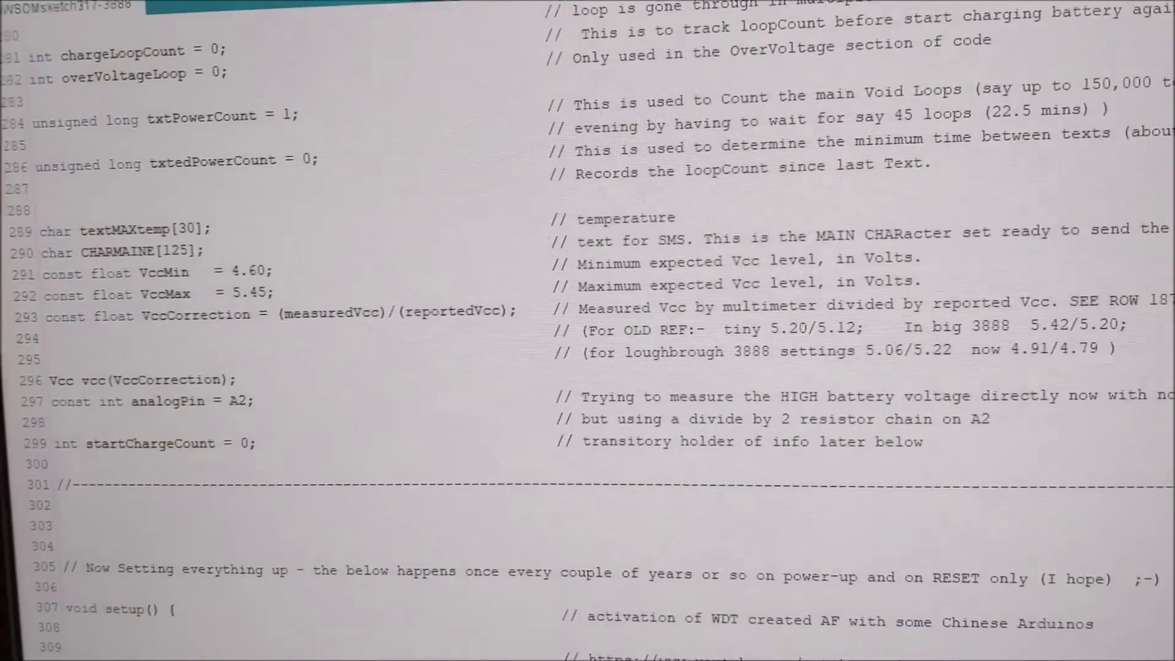
scroll("down", 3)
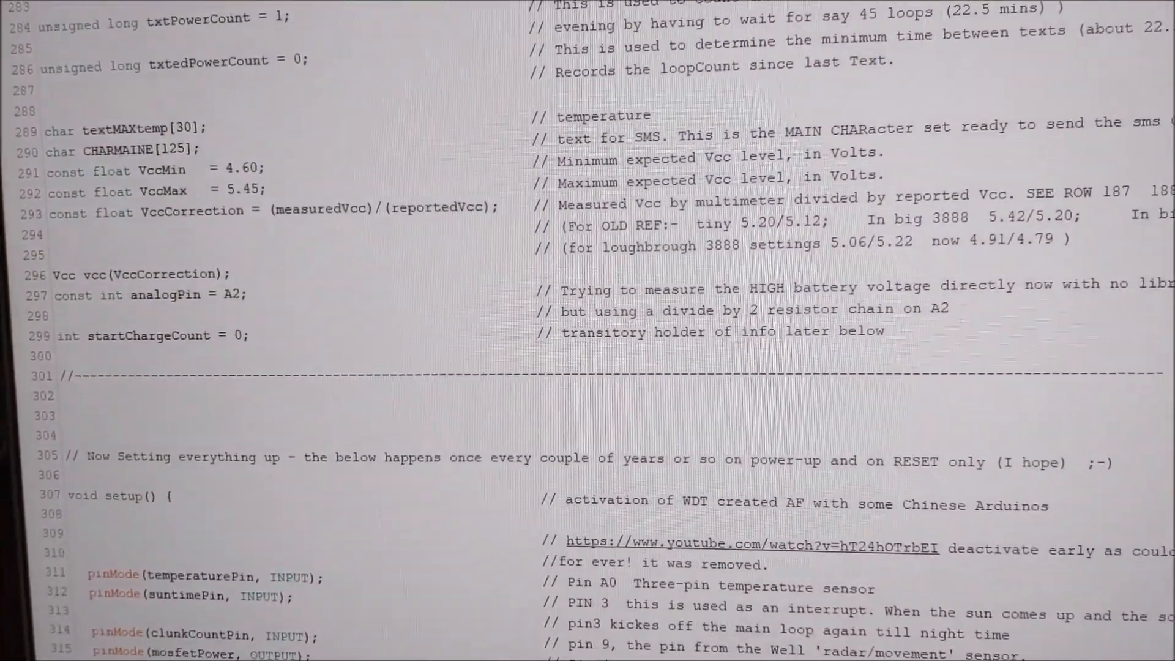
scroll("down", 3)
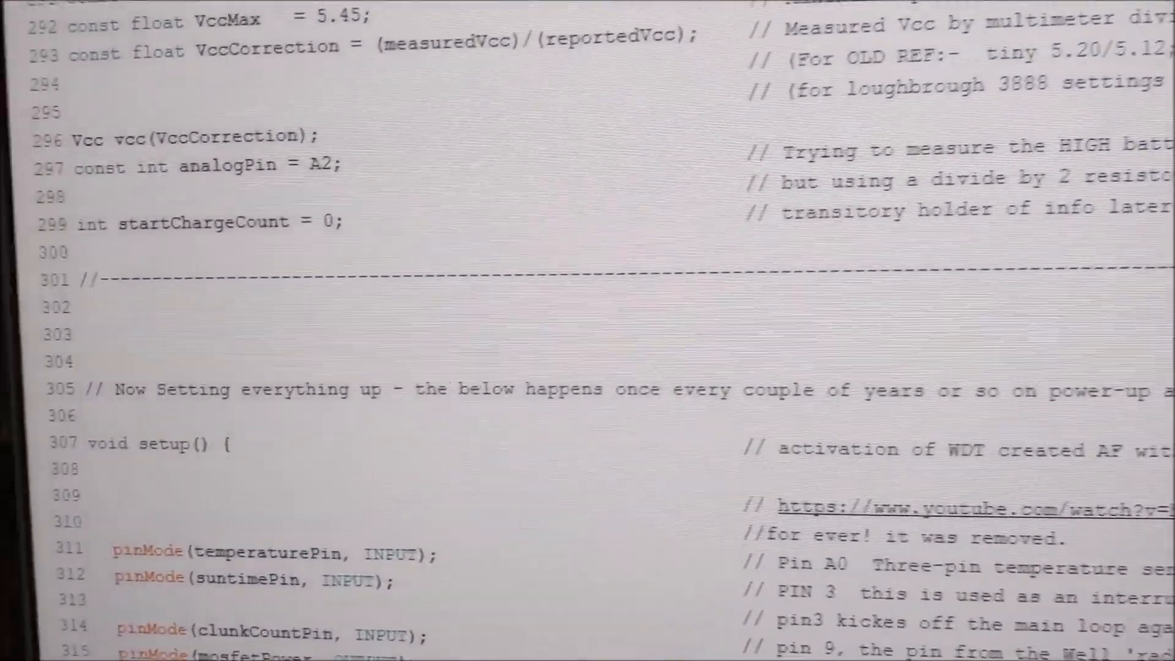
scroll("down", 3)
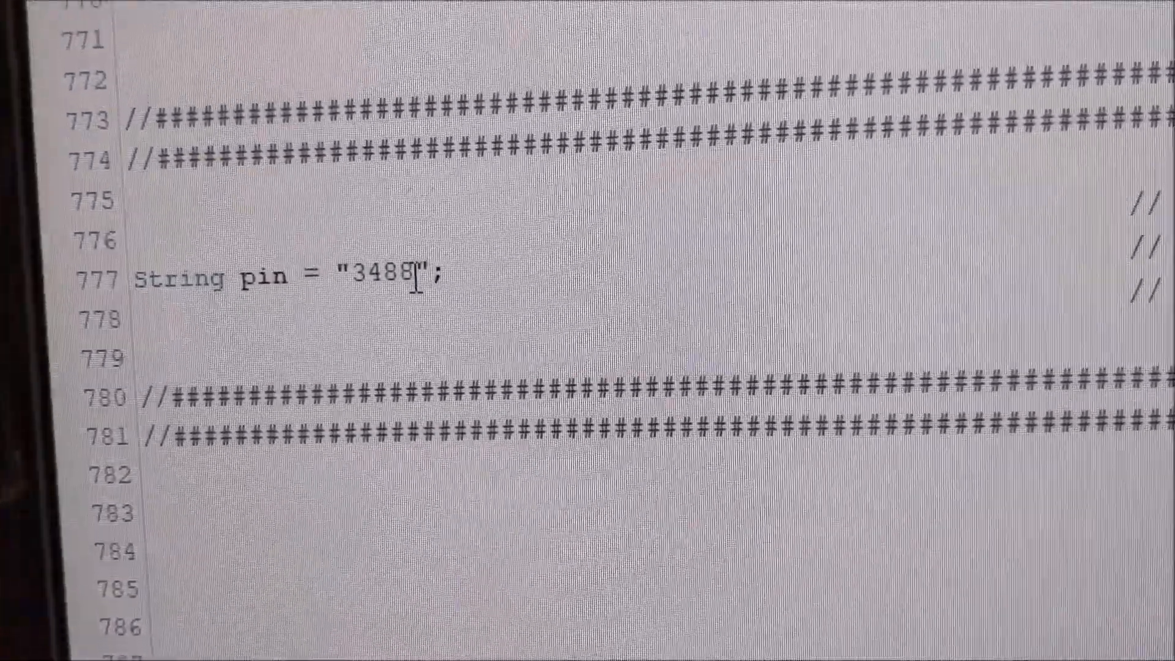
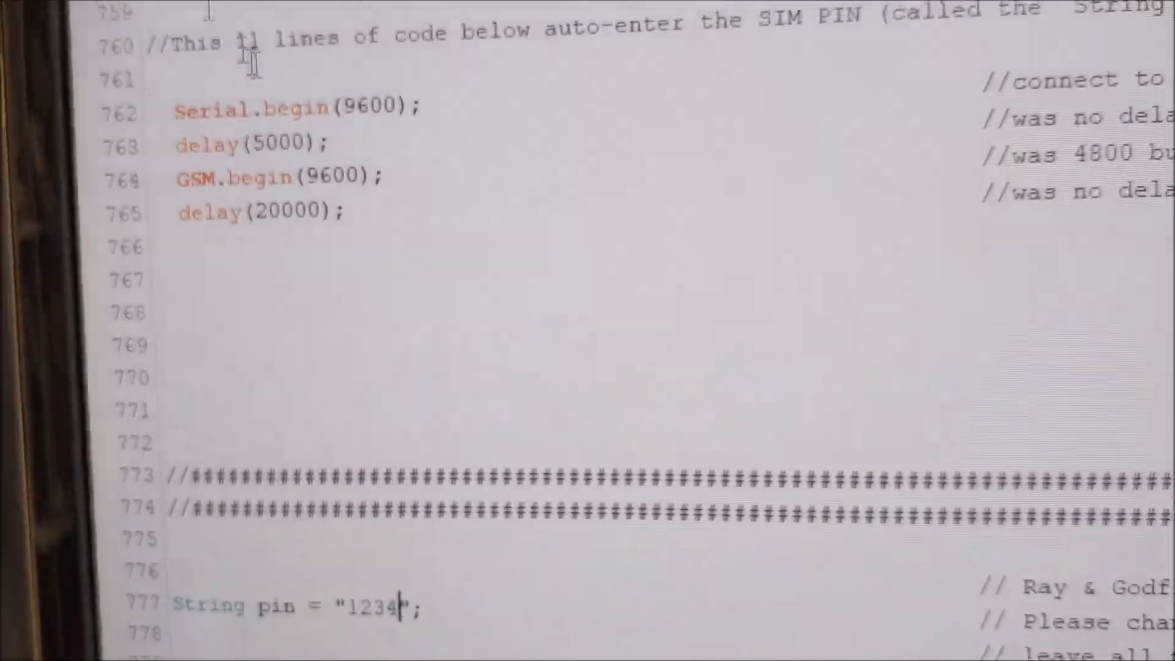
left_click(213, 60)
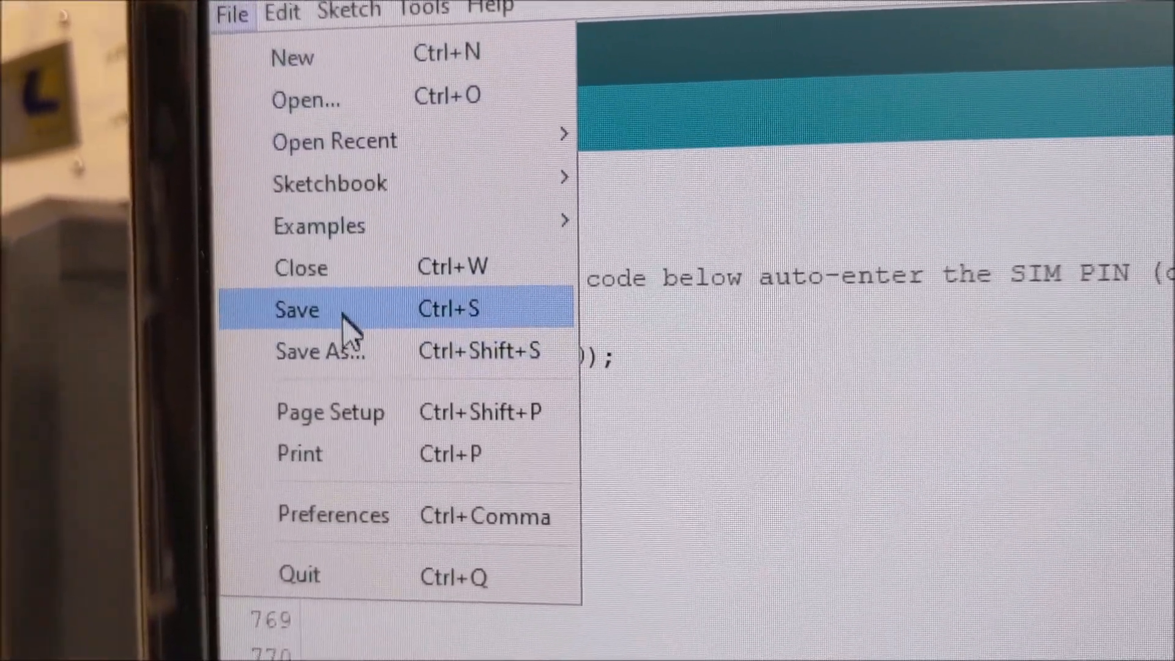
left_click(296, 309)
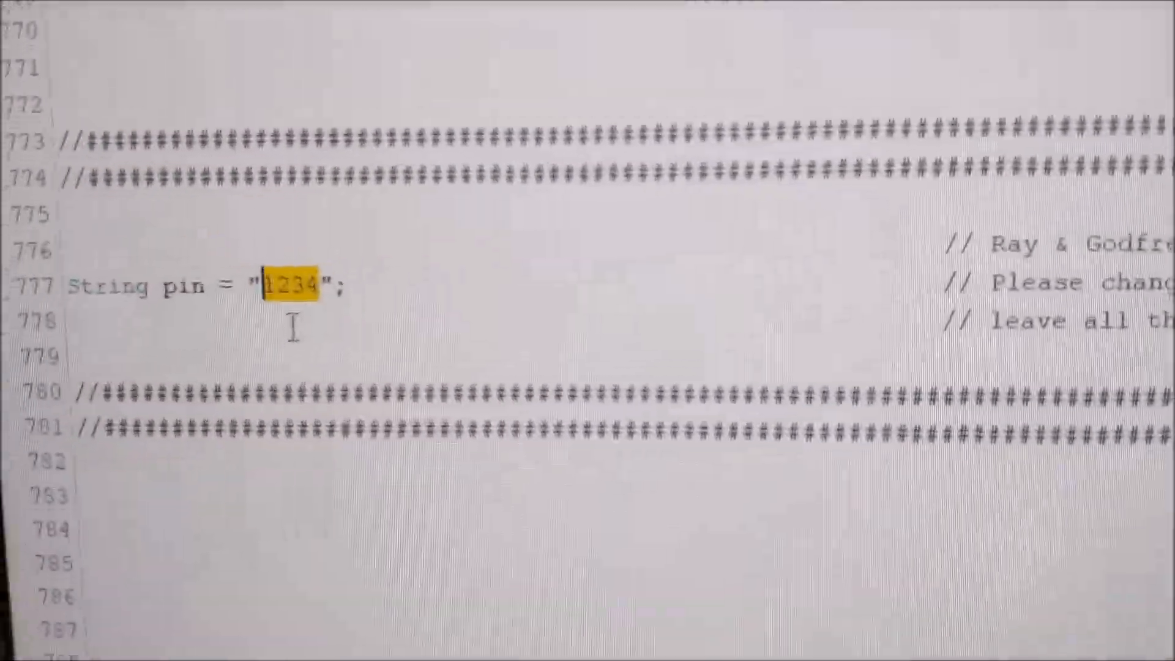
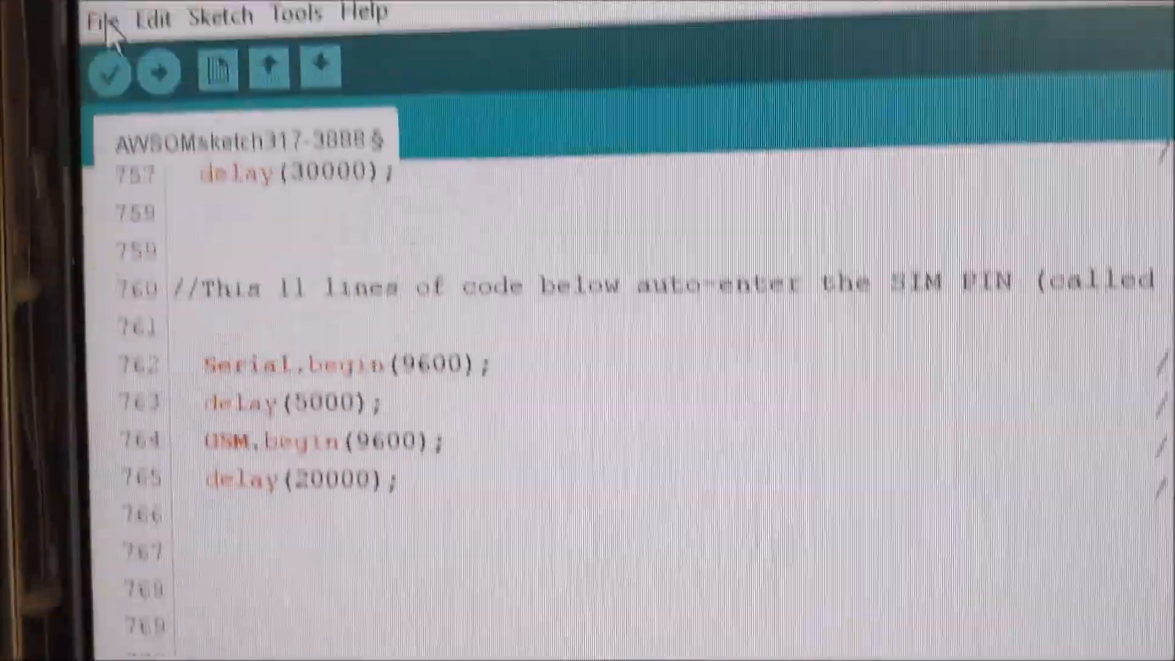
left_click(101, 14)
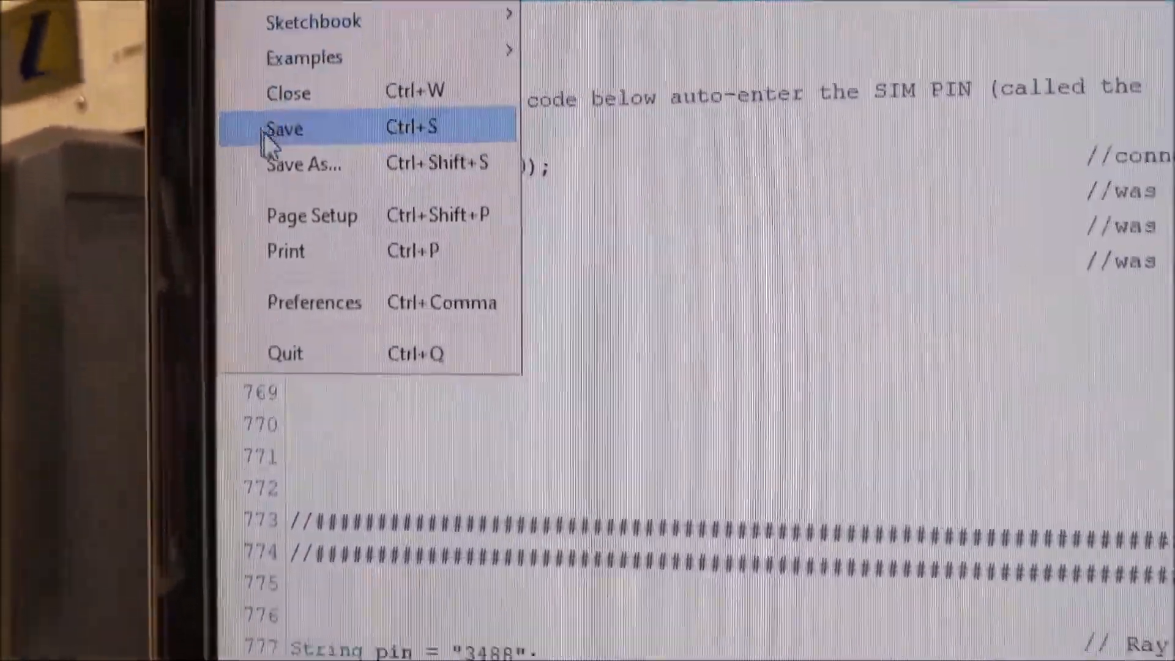
left_click(285, 127)
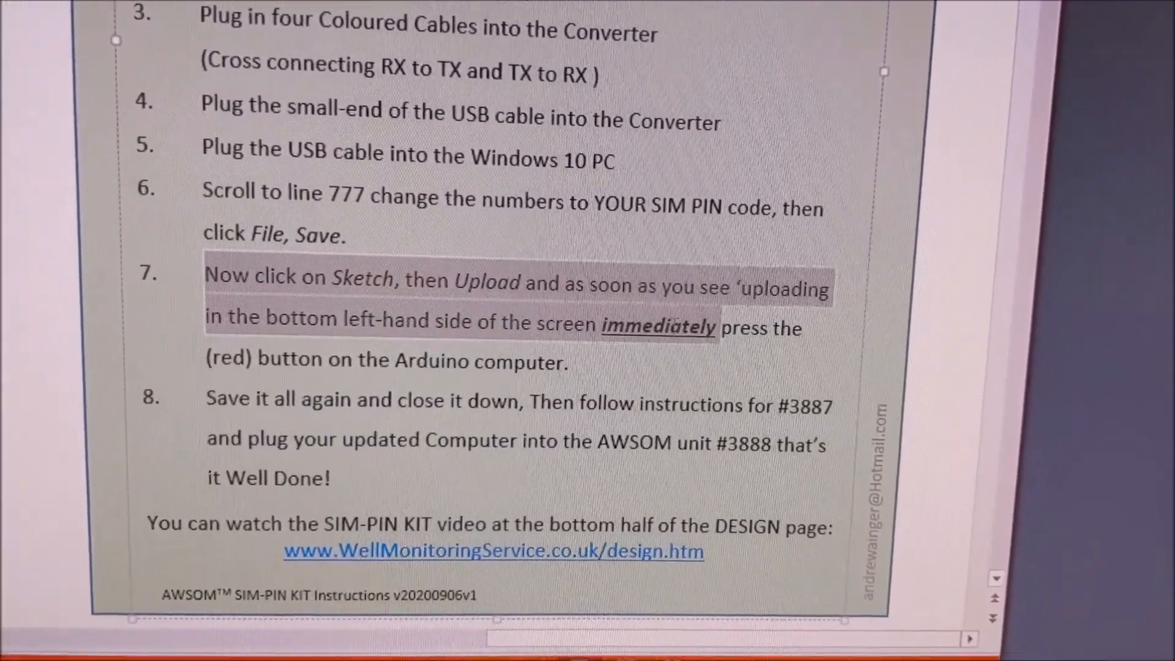
scroll("down", 3)
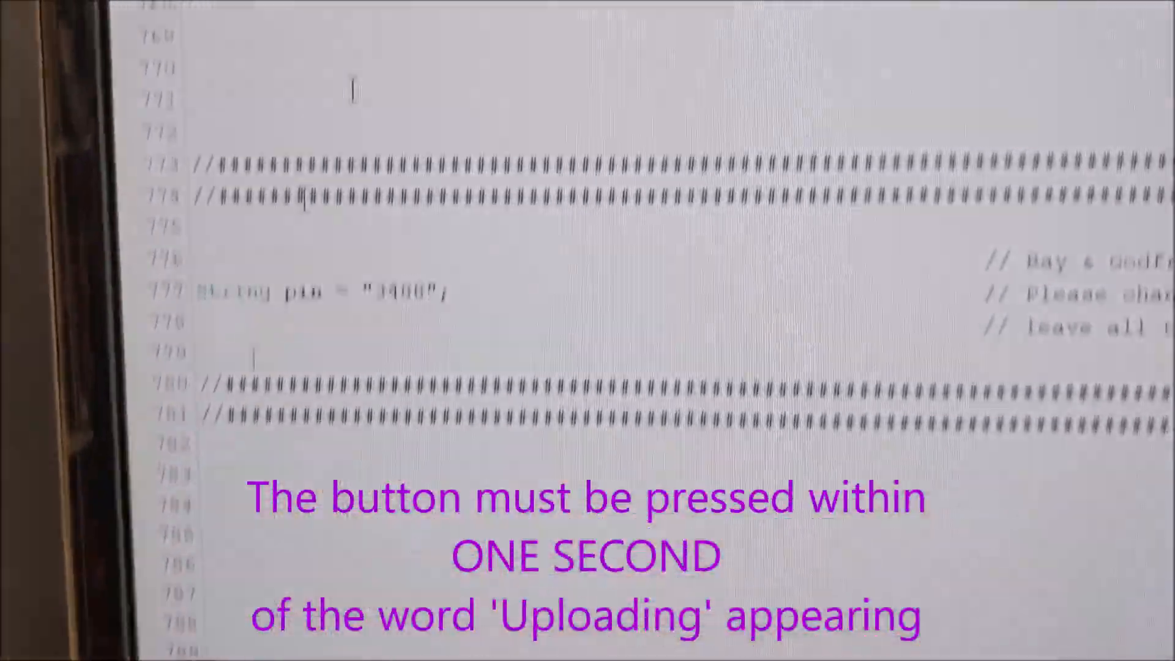
Upload the sketch to the Arduino board via Sketch > Upload.
left_click(236, 89)
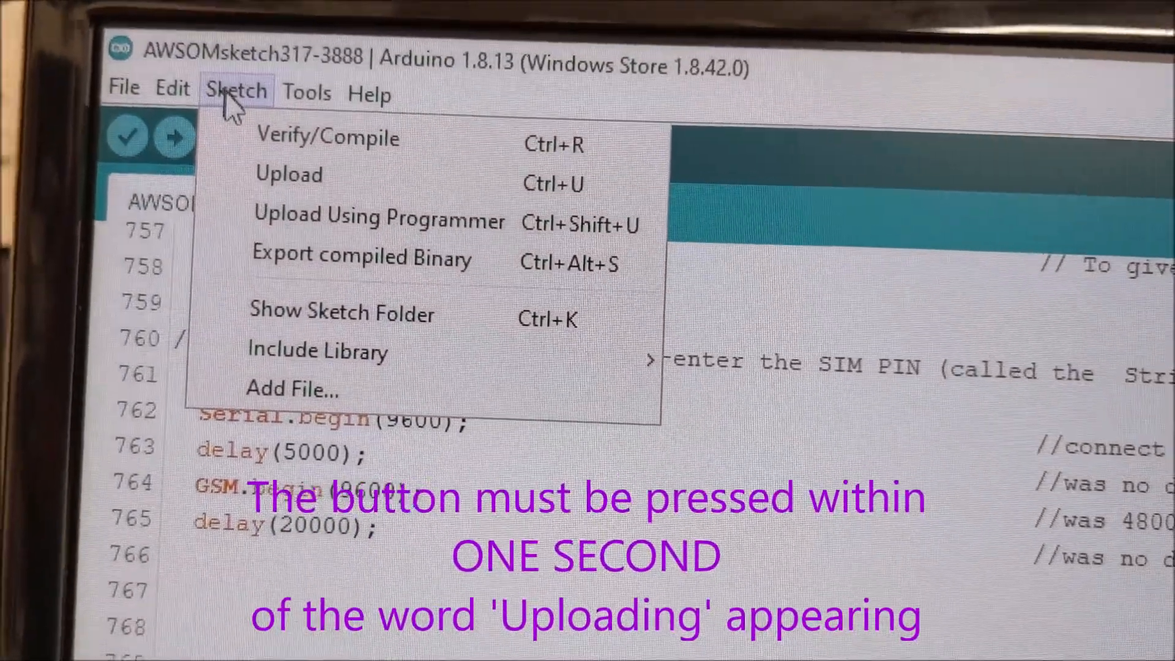
mouse_move(288, 115)
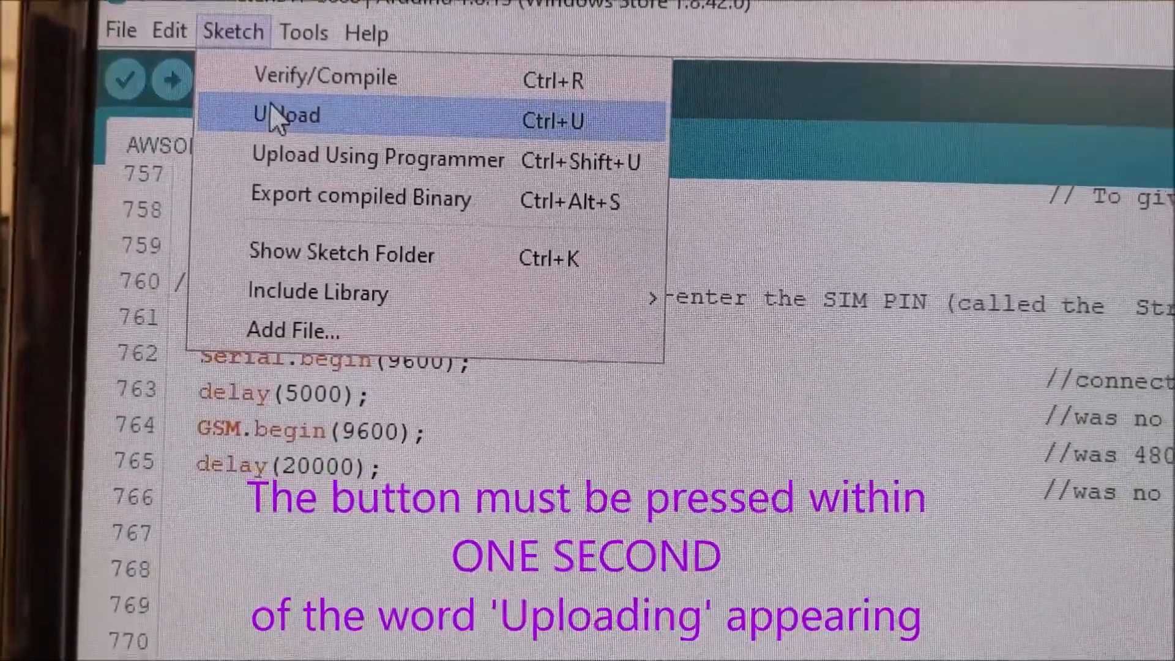
left_click(285, 115)
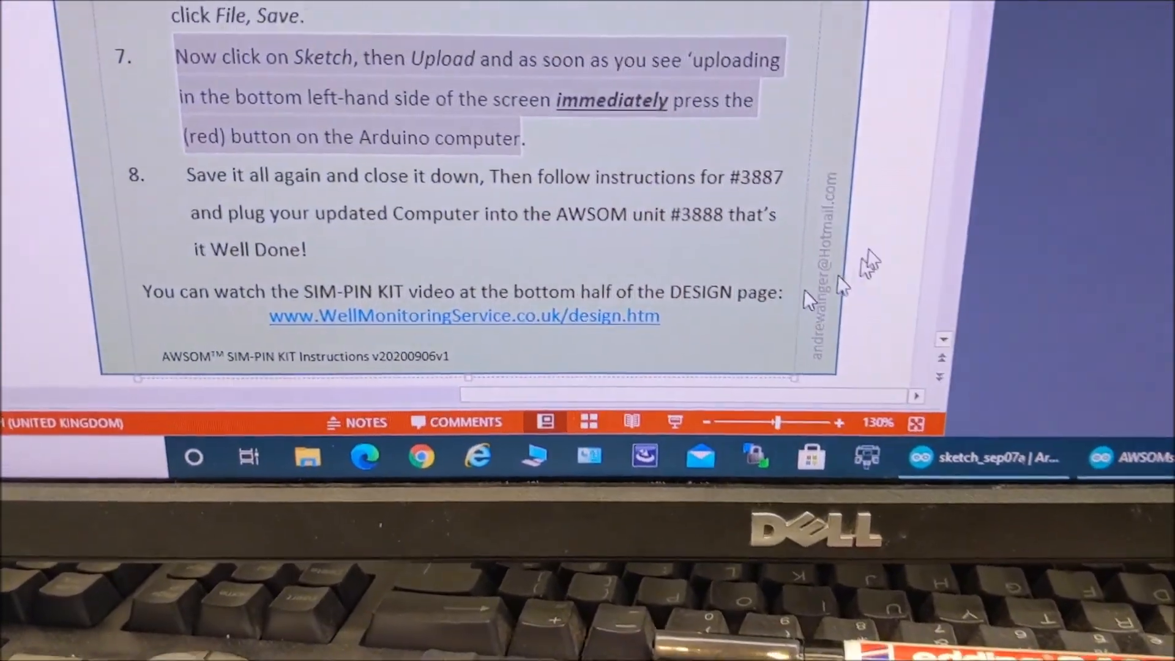
Scroll the kit instruction sheet down to step 8 and the closing note.
scroll("down", 3)
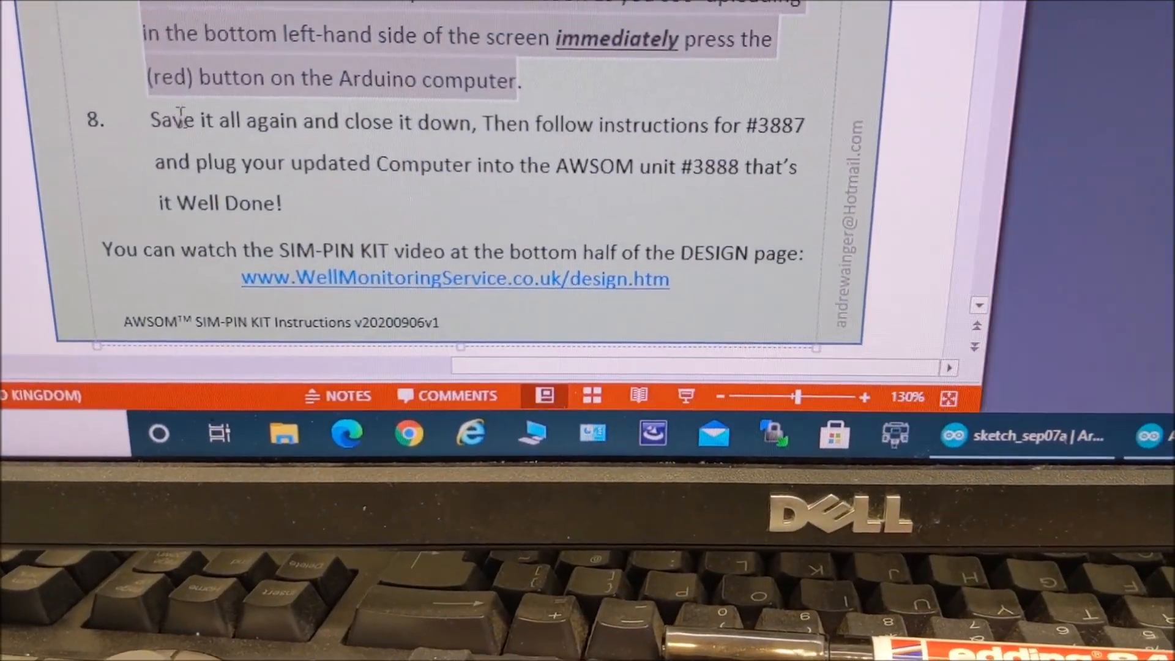